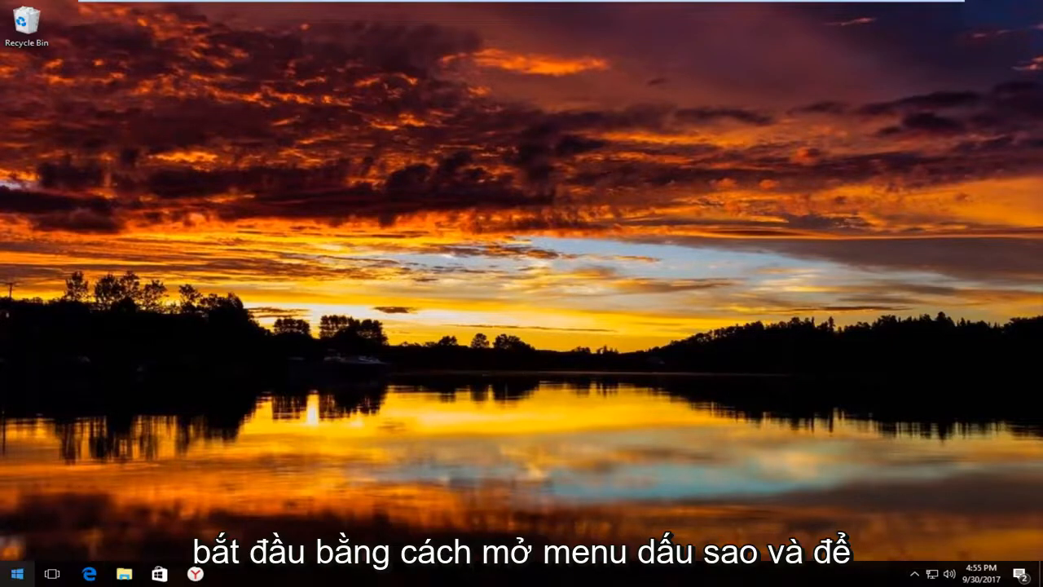
- Search the Start menu for 'control' and launch Control Panel from the results
click(16, 572)
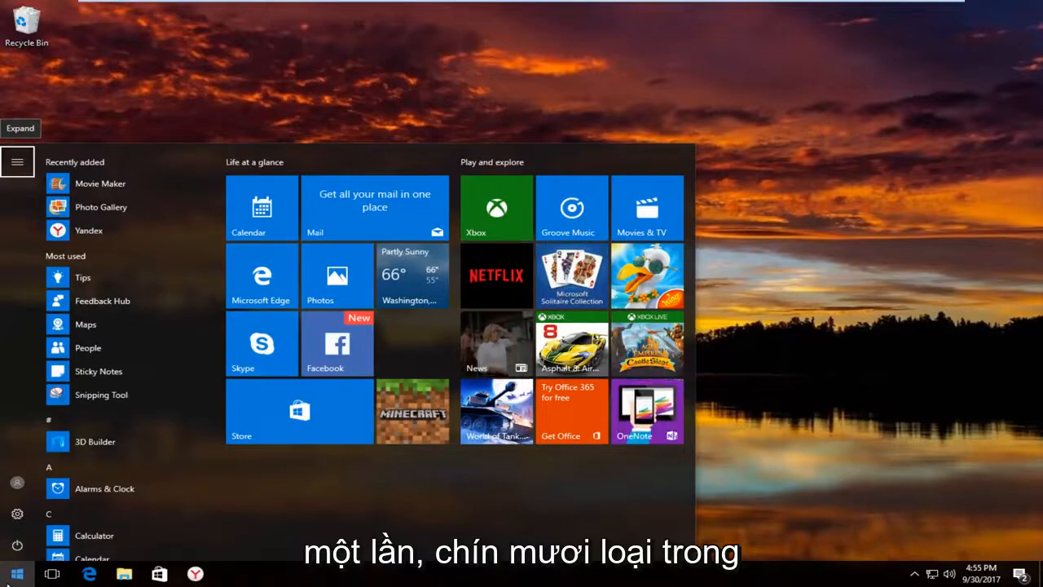
text(control pane)
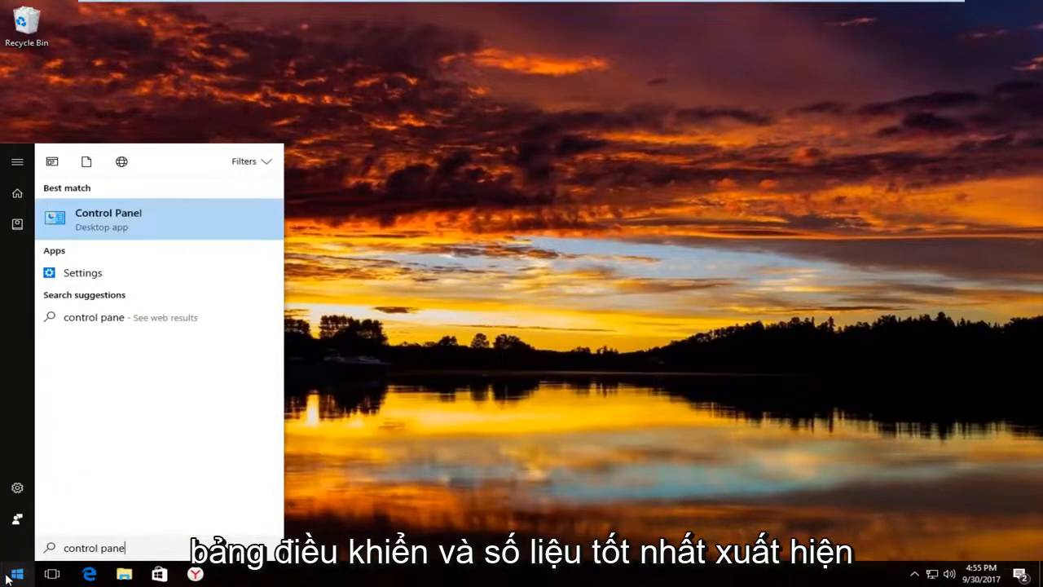
mouse_move(136, 236)
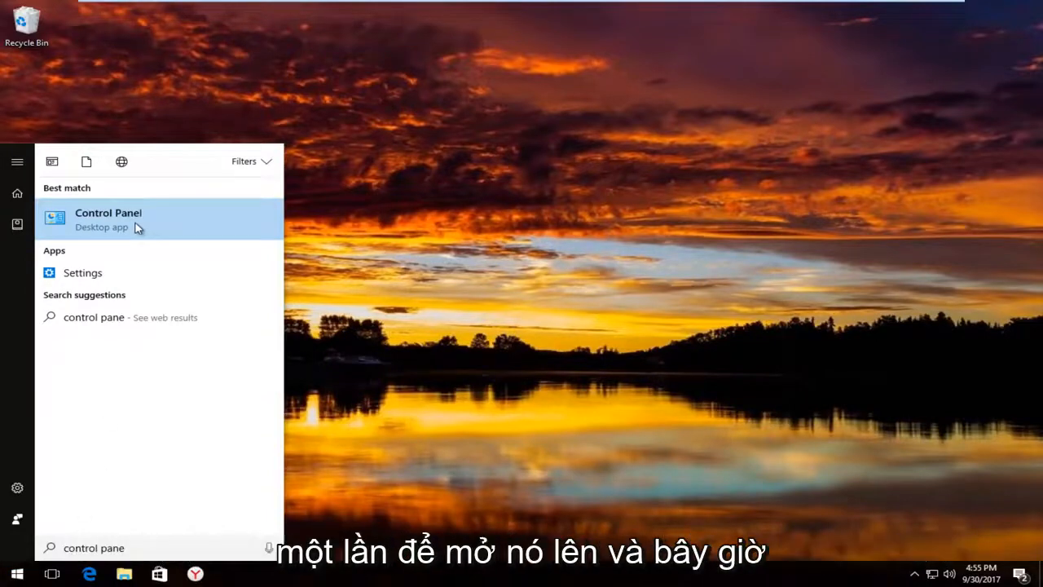
click(108, 218)
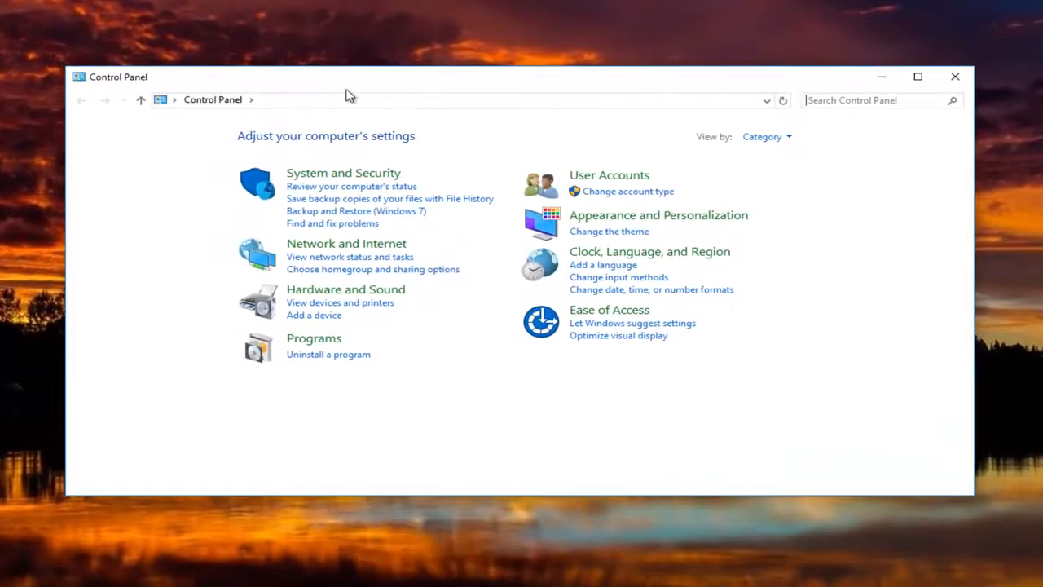
- Show the View by: Category options in Control Panel
click(765, 136)
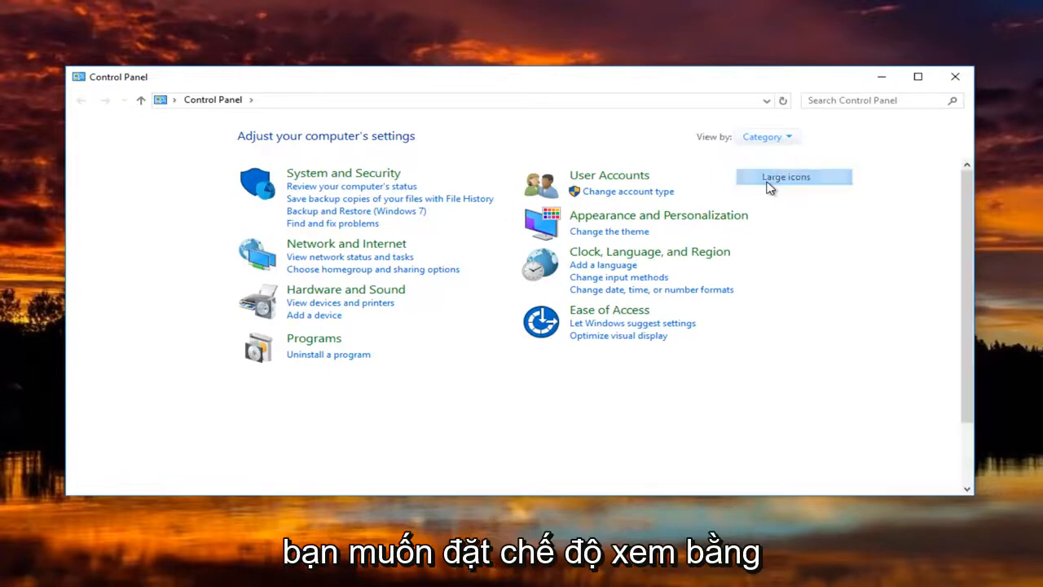
- Switch Control Panel to Large icons view and open Display
click(784, 177)
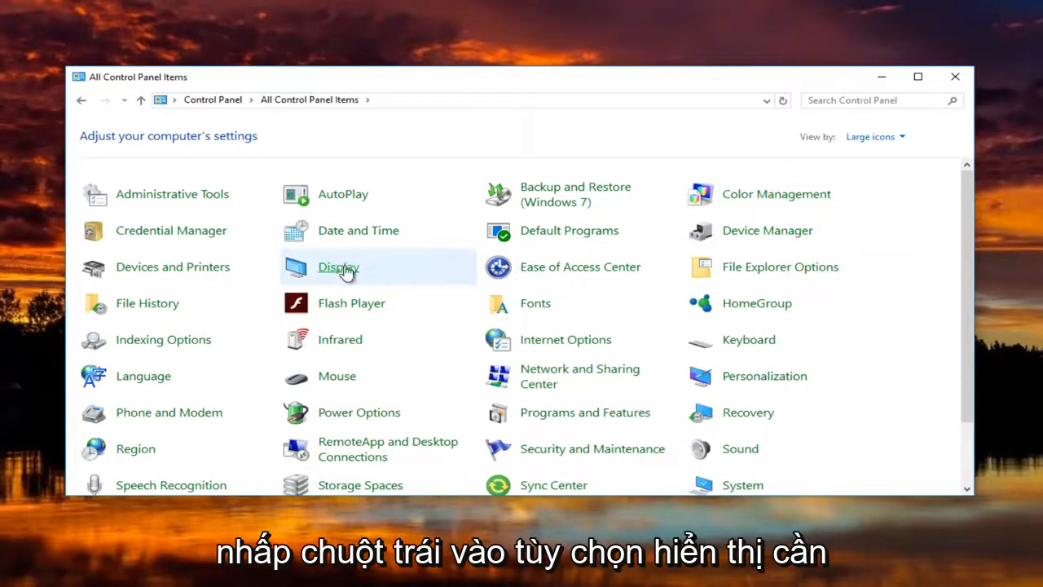
mouse_move(338, 267)
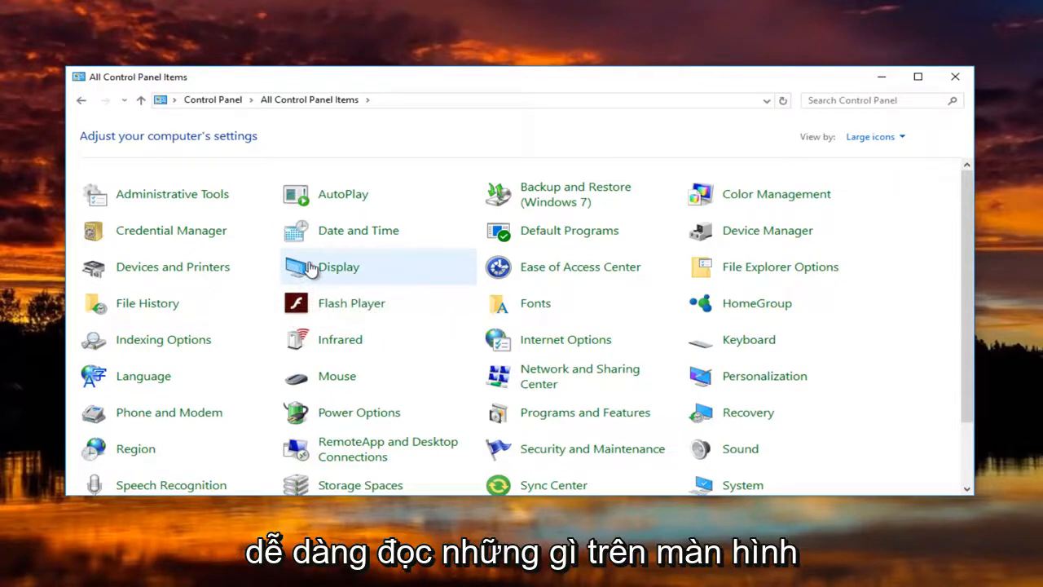
click(338, 266)
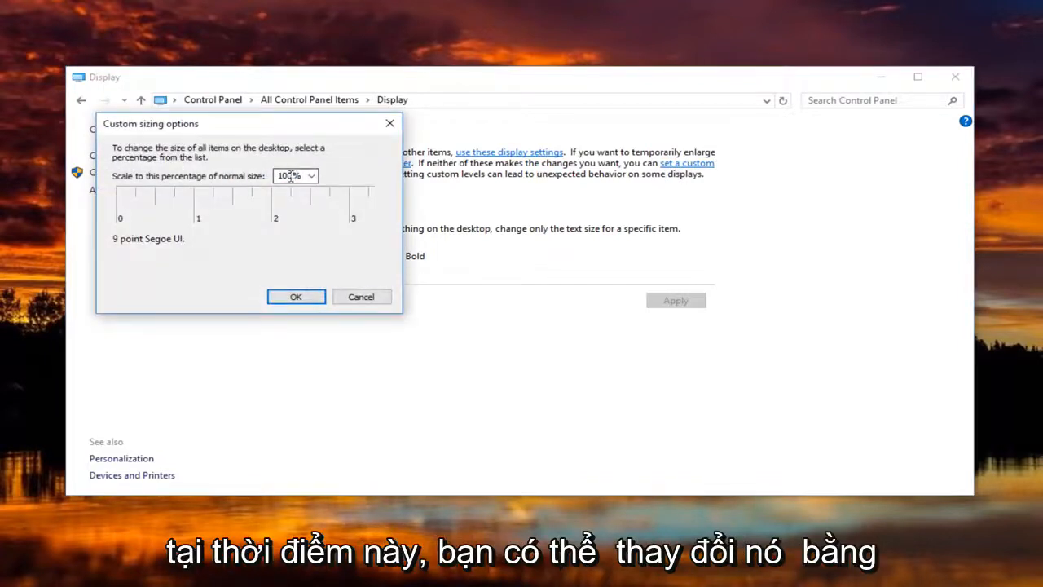
- Choose 100% from the 'Scale to this percentage' dropdown in custom sizing options
click(311, 176)
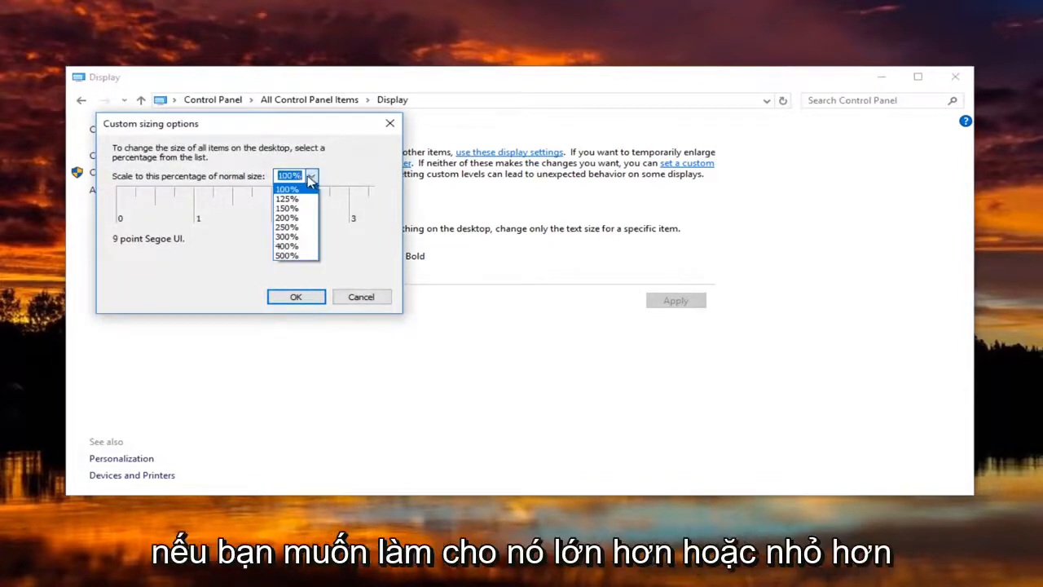
click(286, 188)
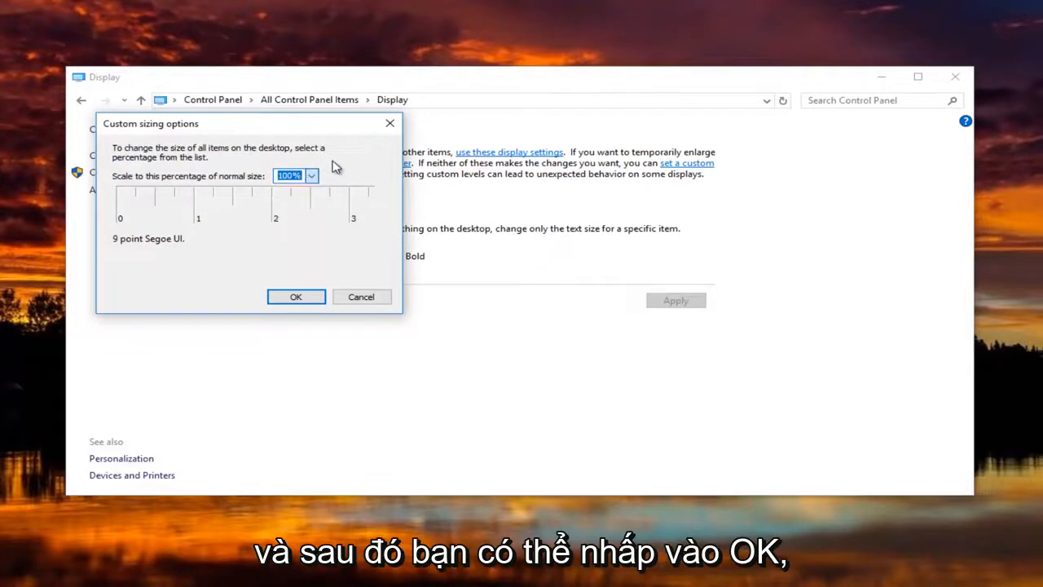